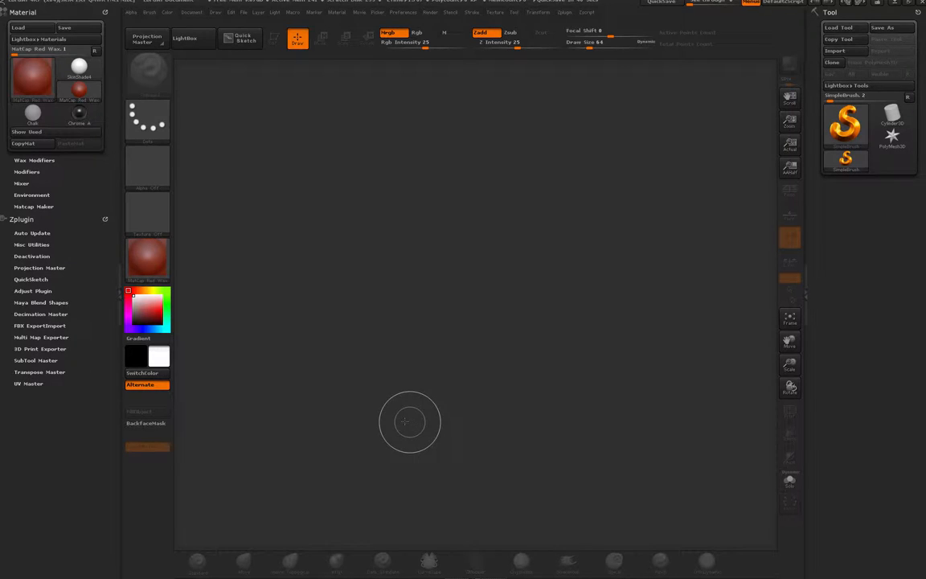
pyautogui.moveTo(334, 266)
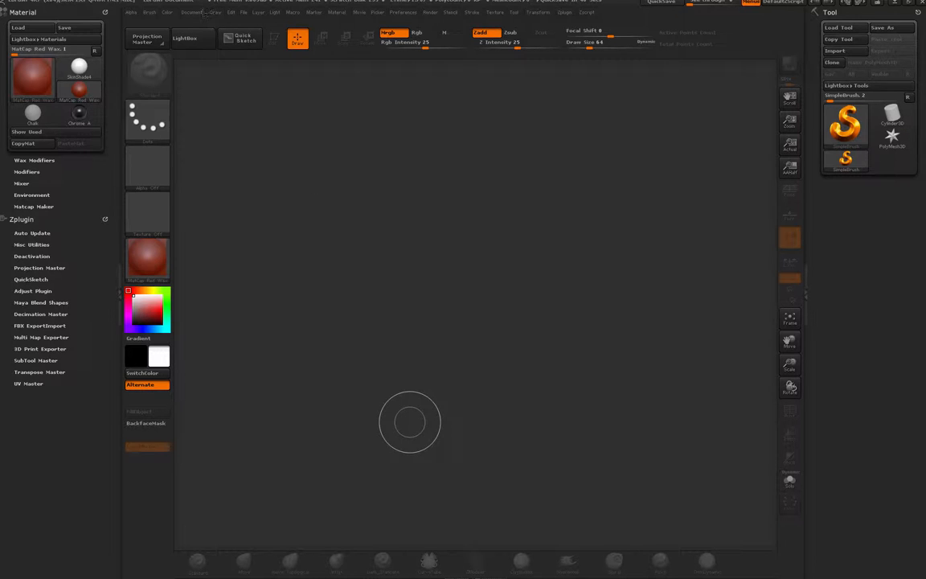
# - Load the cartoon character drawing as a Spotlight reference from the Texture menu
pyautogui.click(216, 12)
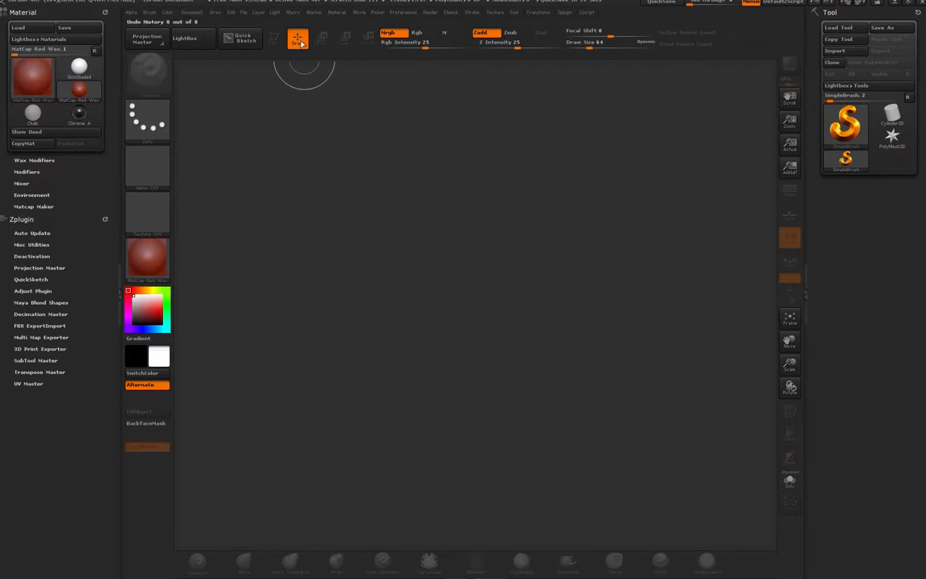
pyautogui.click(496, 12)
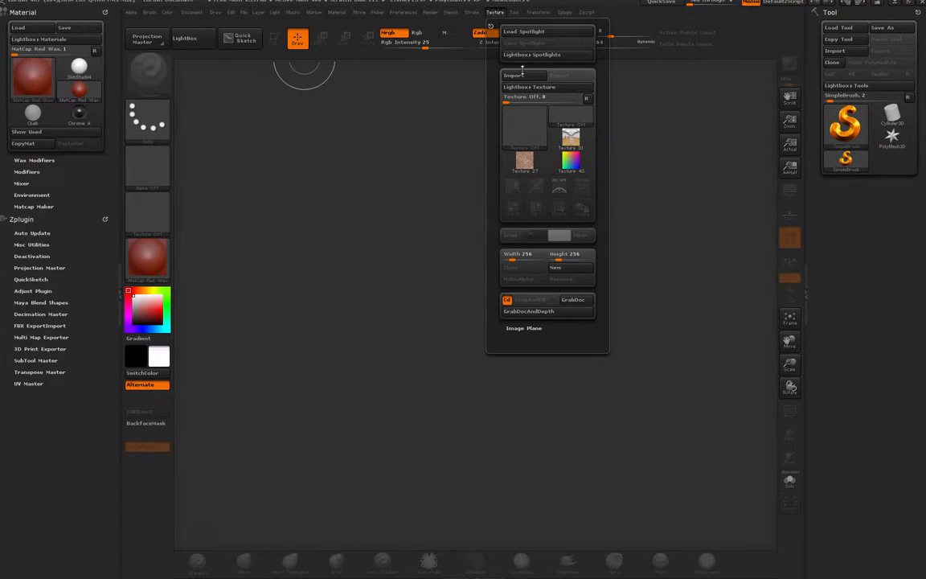
pyautogui.click(513, 74)
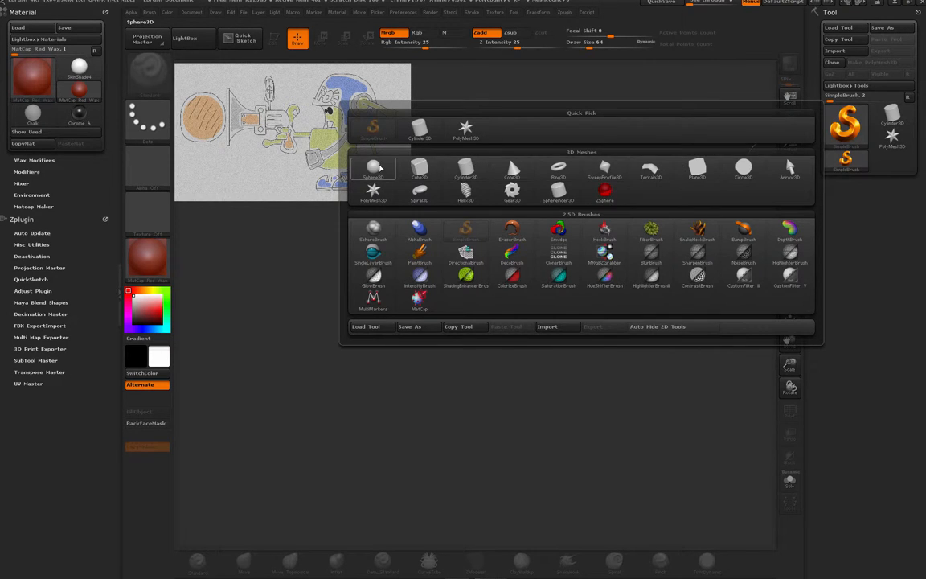
# - Pick the Sphere3D primitive from the 3D Meshes to place below the reference
pyautogui.click(373, 169)
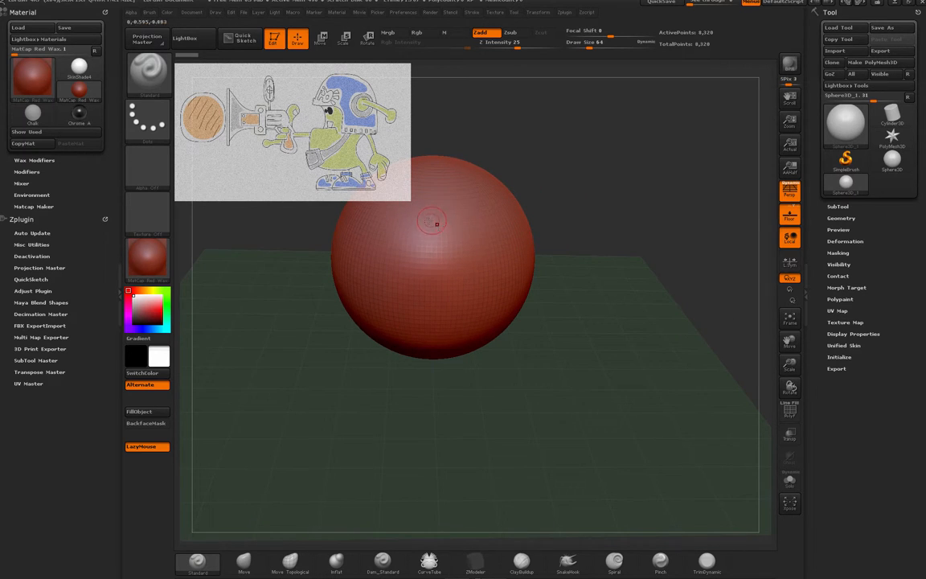
pyautogui.moveTo(346, 38)
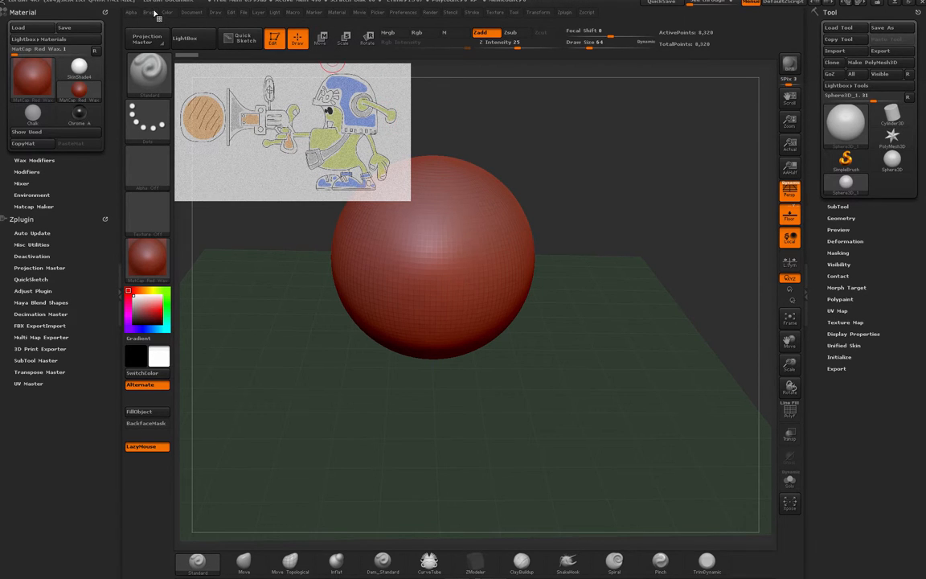
# - Toggle Spotlight Projection under the Brush menu's Samples section
pyautogui.click(150, 13)
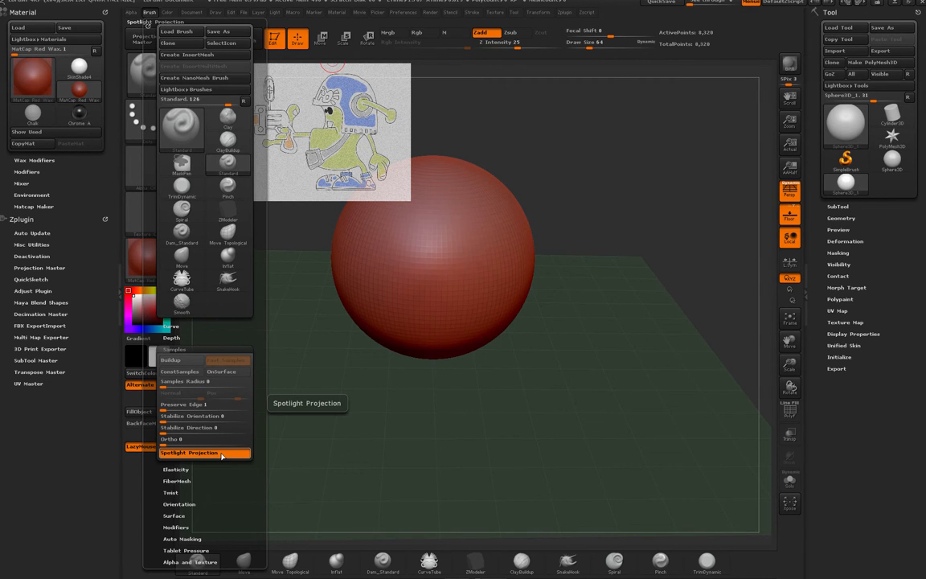
pyautogui.click(188, 452)
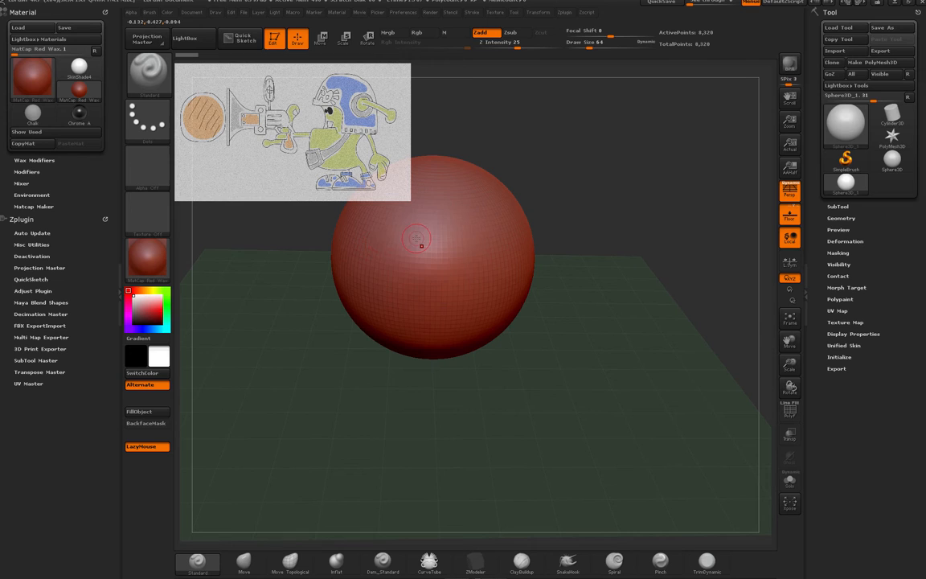